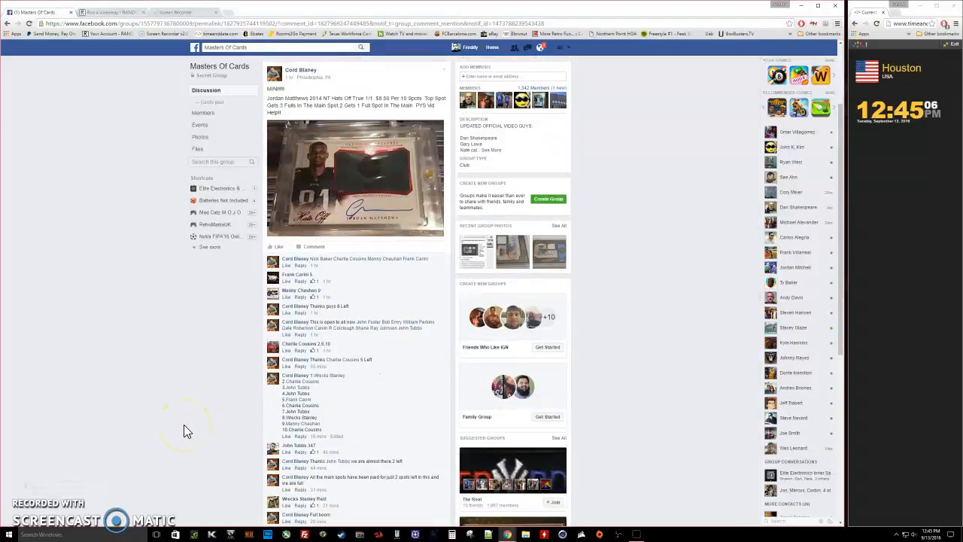
Roll dice to set the ten-entry giveaway to 6 rounds and begin it
scroll(down, 3)
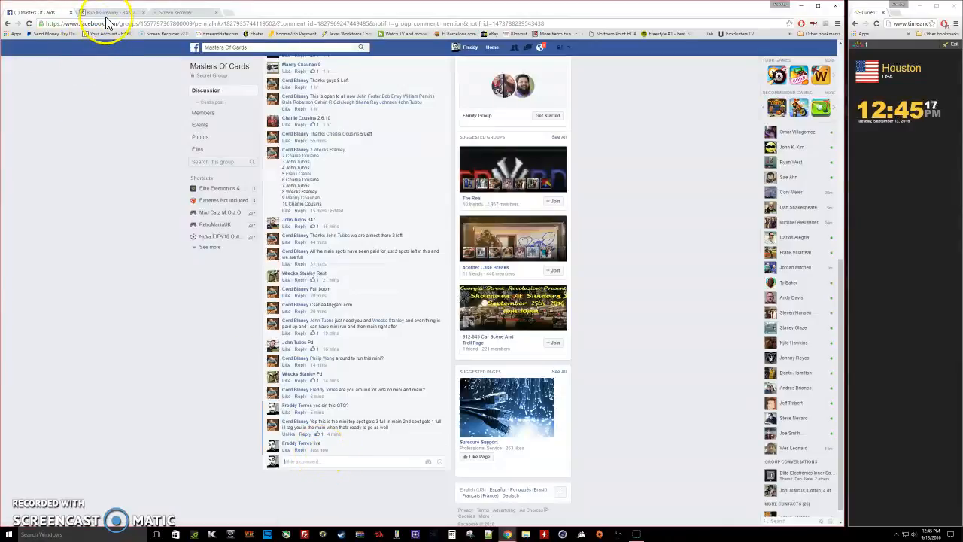
click(105, 12)
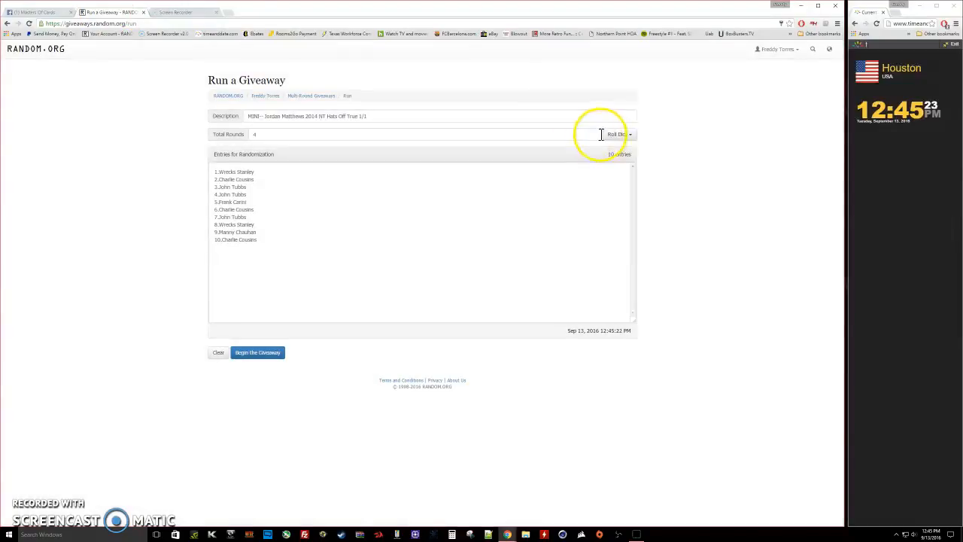
click(617, 134)
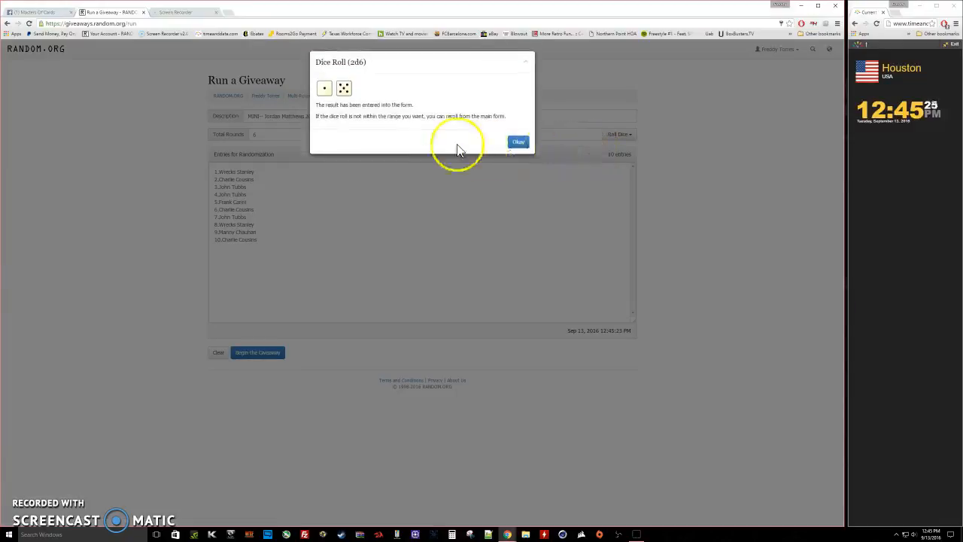
click(518, 141)
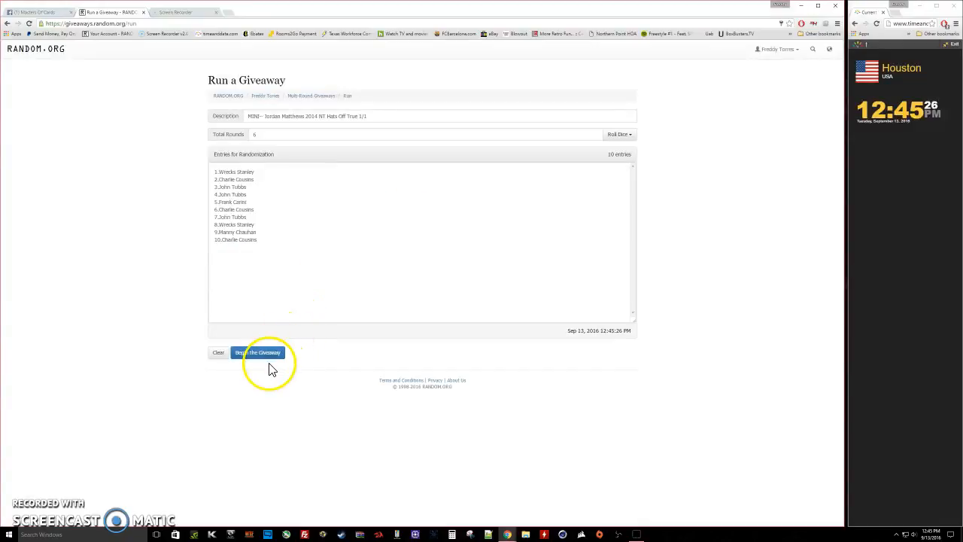
click(257, 352)
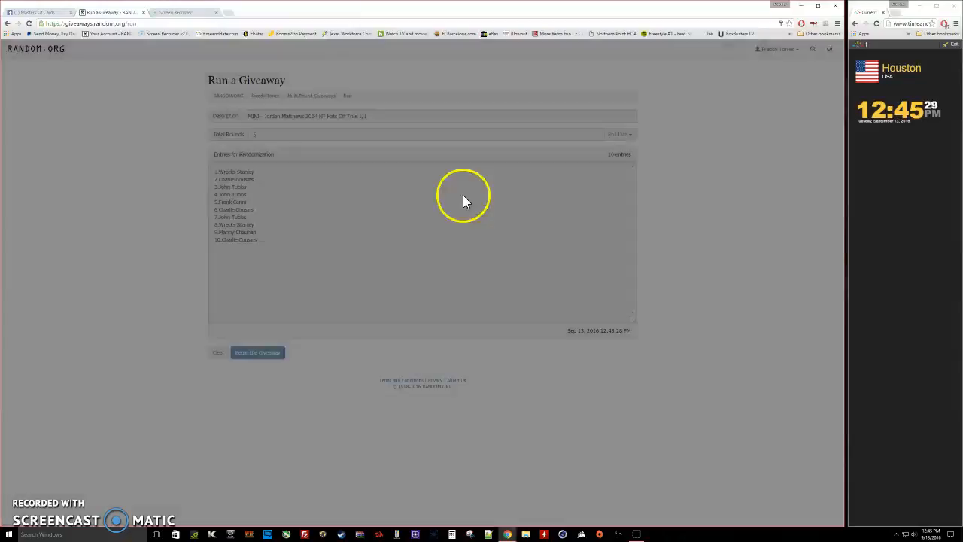
Advance through the remaining rounds to the final round's order and verification code
click(257, 352)
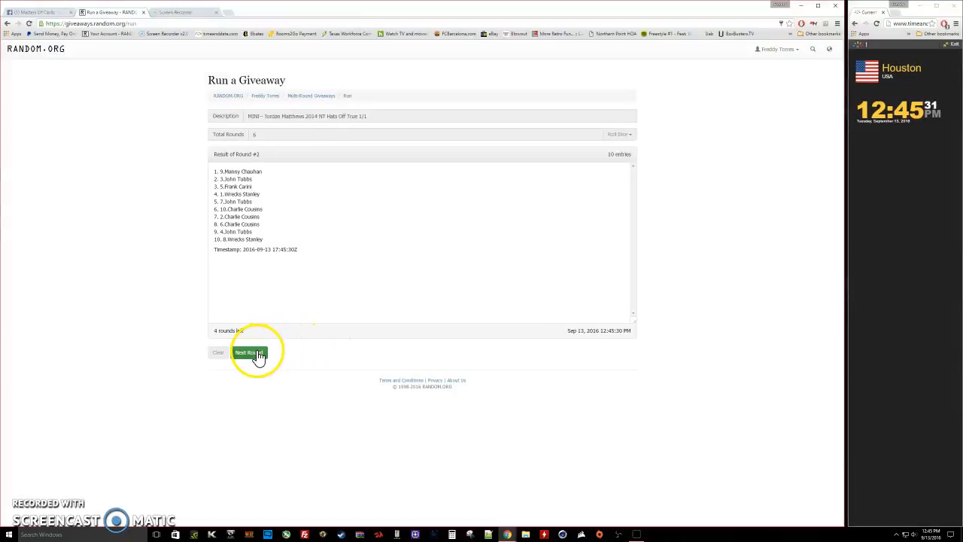
click(247, 352)
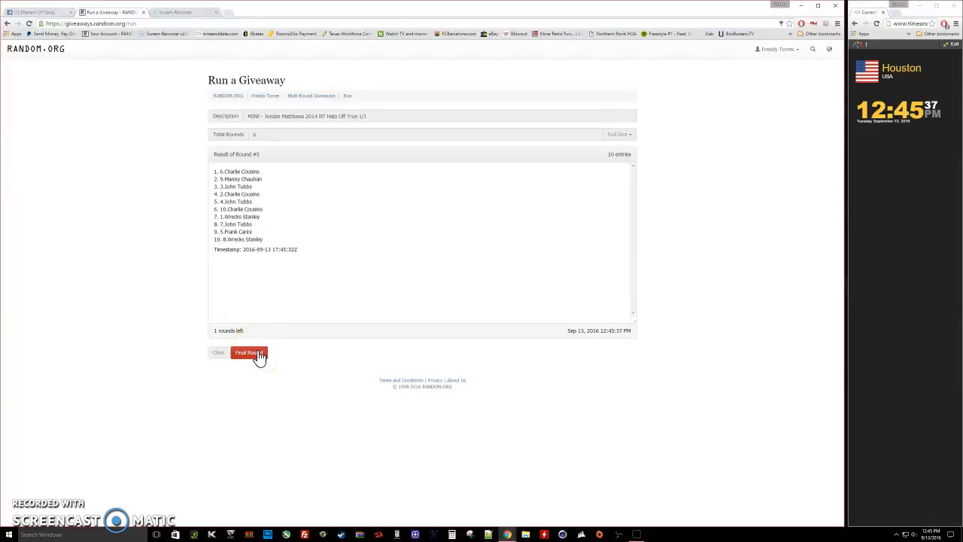
click(248, 352)
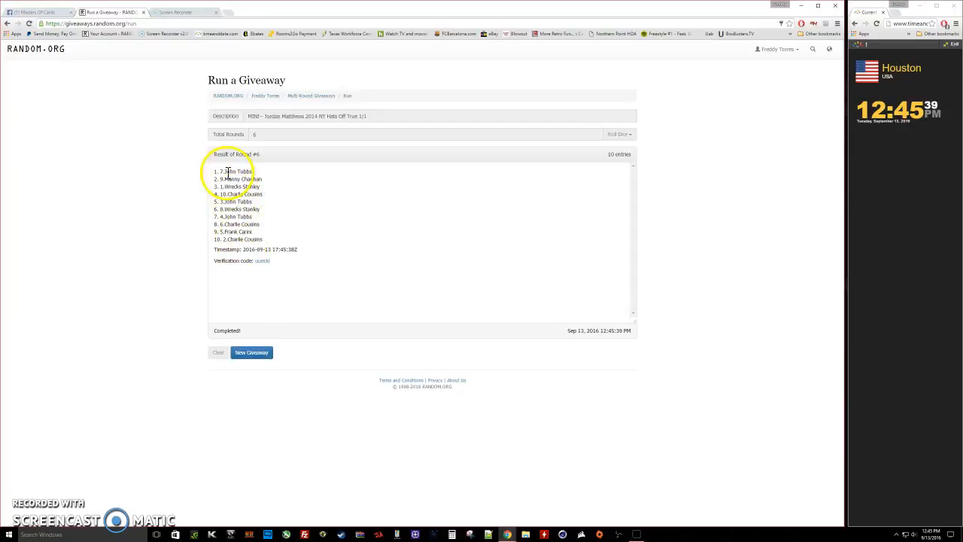